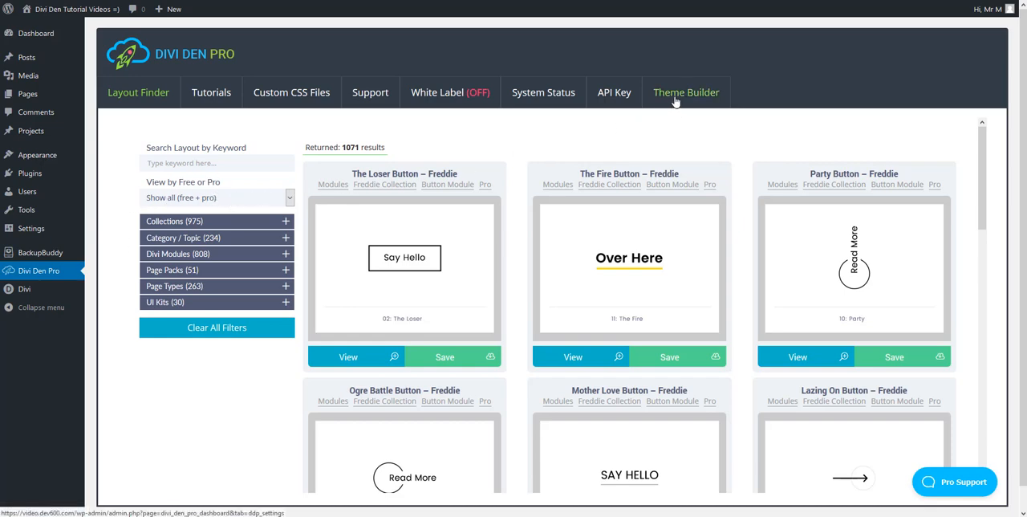
- Show the Divi Den Pro Theme Builder section with its premade template layouts
{"action": "left_click", "coordinate": [686, 92]}
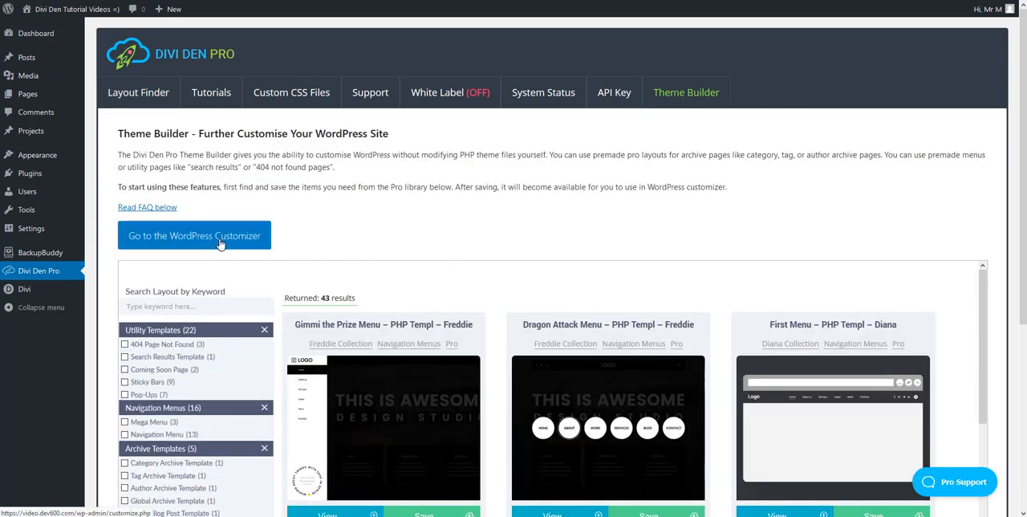
- Go to the WordPress Customizer and reach Divi Den Pro Global Settings' Customize Scrollbar panel
{"action": "left_click", "coordinate": [195, 234]}
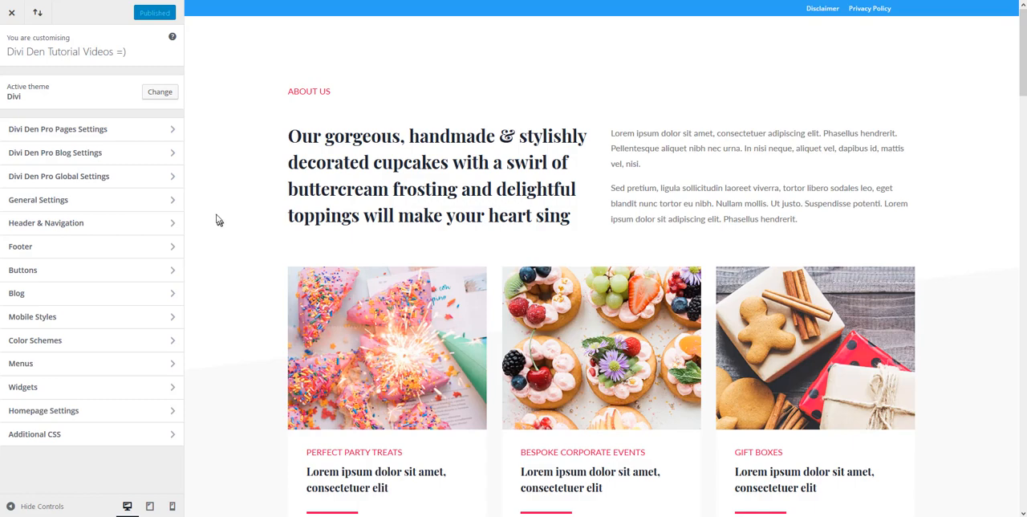
{"action": "left_click", "coordinate": [58, 176]}
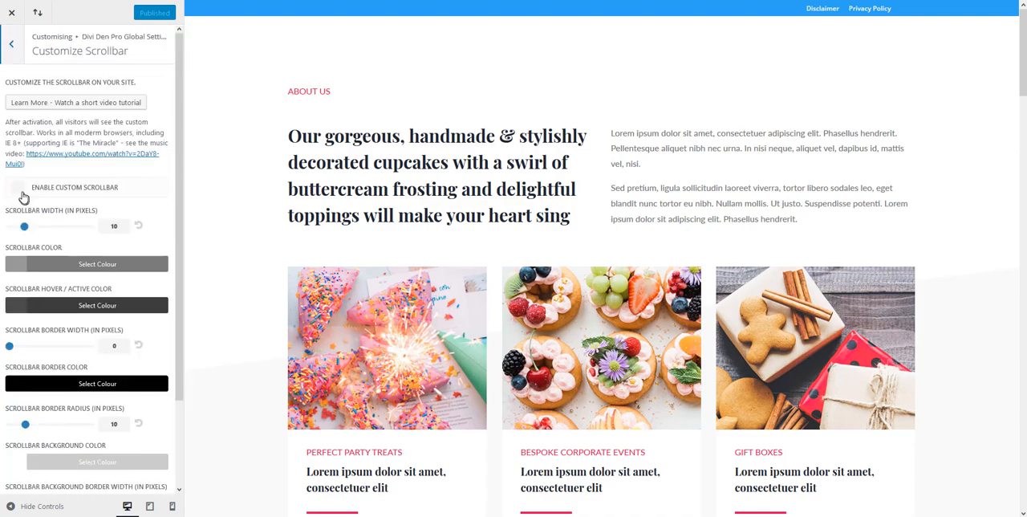
- Enable the custom scrollbar and set Scrollbar Width to 15 pixels
{"action": "left_click", "coordinate": [16, 186]}
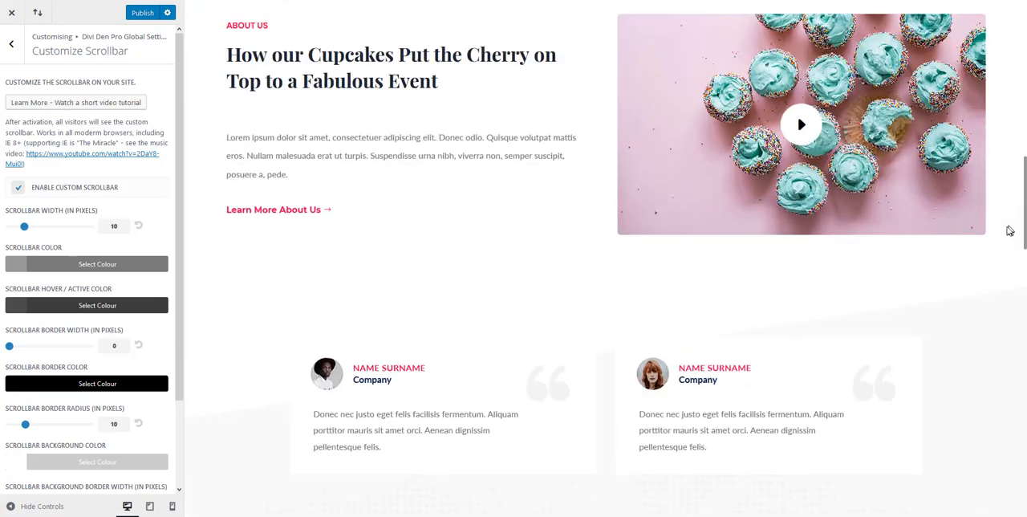
{"action": "scroll", "scroll_direction": "down", "scroll_amount": 3}
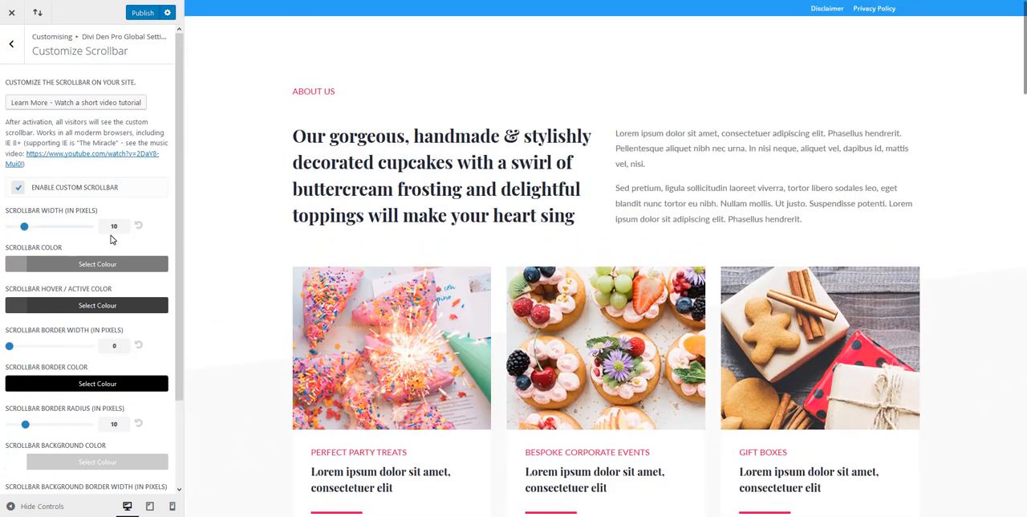
{"action": "scroll", "scroll_direction": "down", "scroll_amount": 3}
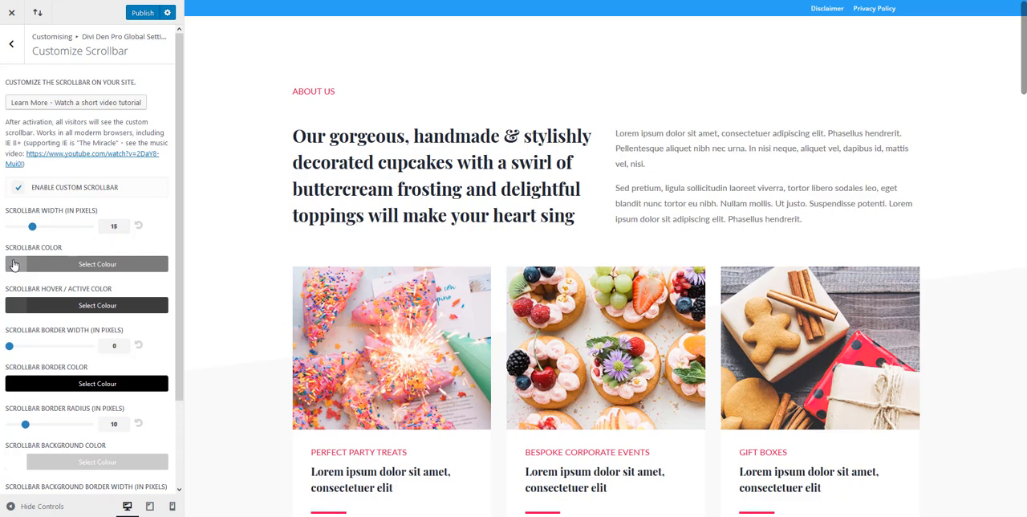
- Set Scrollbar Color to blue and check the blue scrollbar in the site preview
{"action": "left_click", "coordinate": [96, 263]}
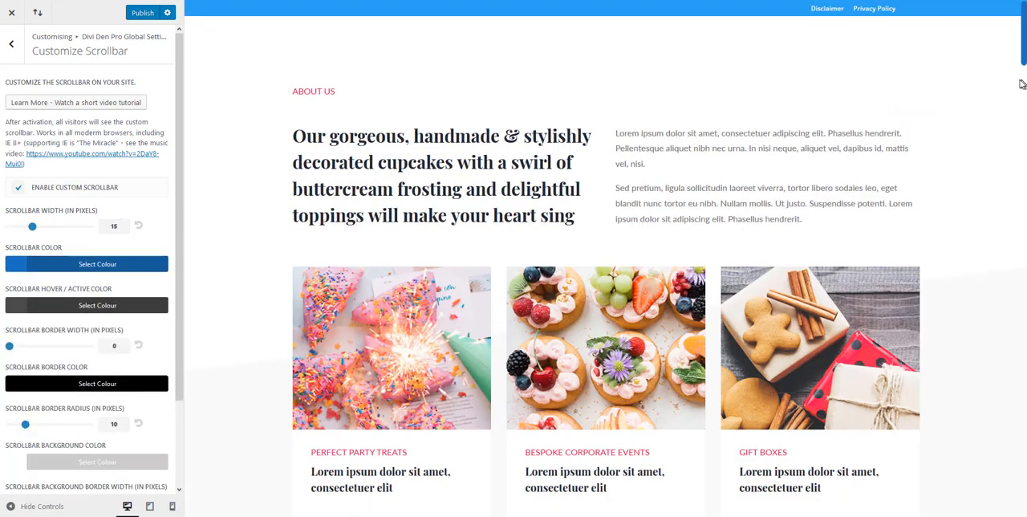
{"action": "scroll", "scroll_direction": "down", "scroll_amount": 3}
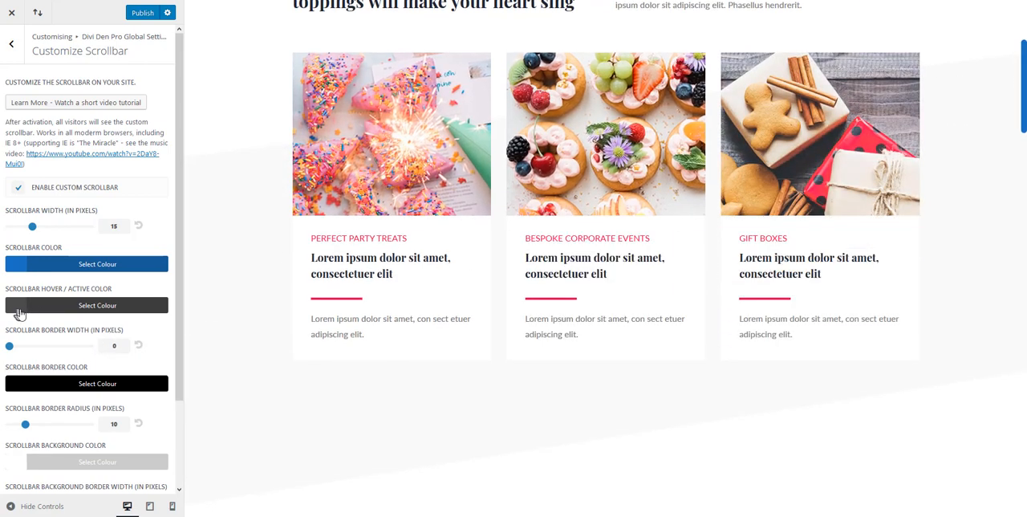
{"action": "mouse_move", "coordinate": [24, 313]}
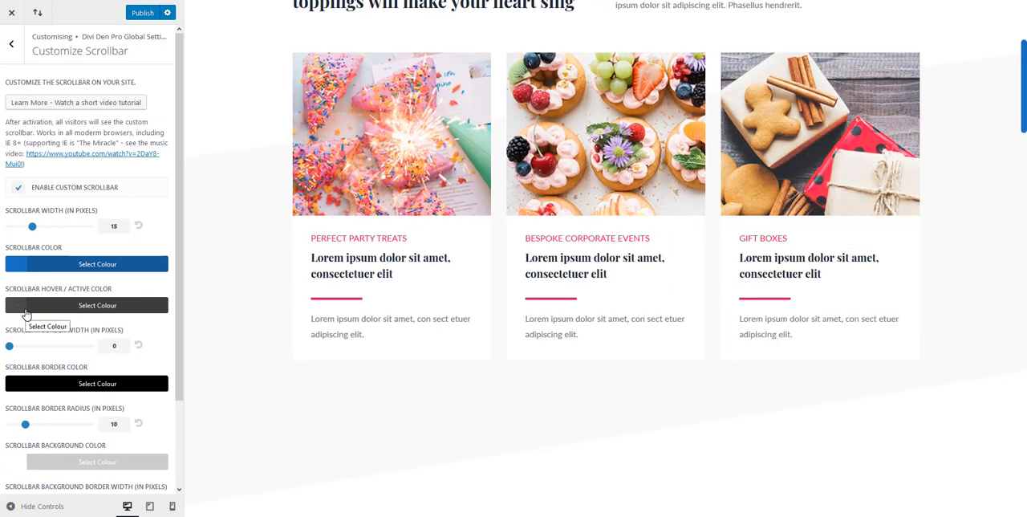
{"action": "scroll", "scroll_direction": "down", "scroll_amount": 3}
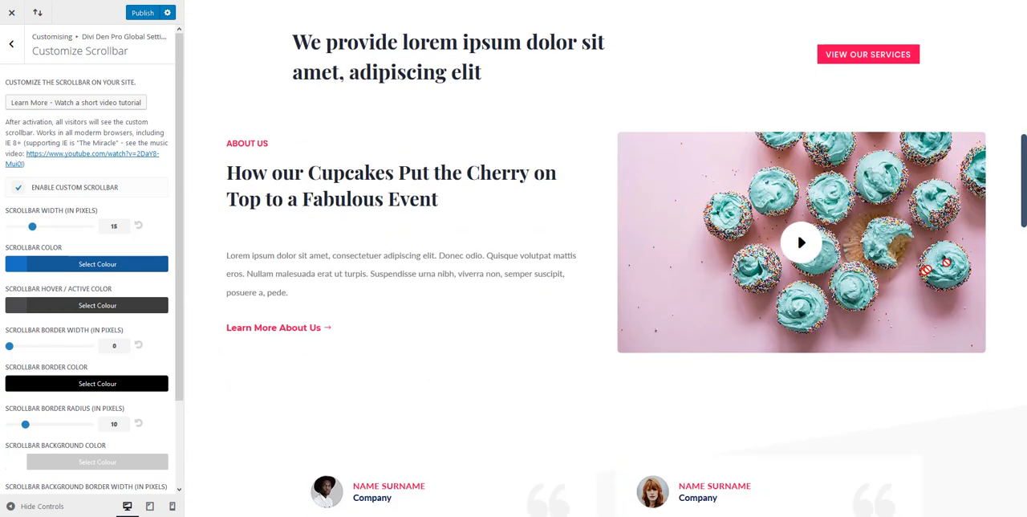
{"action": "scroll", "scroll_direction": "down", "scroll_amount": 3}
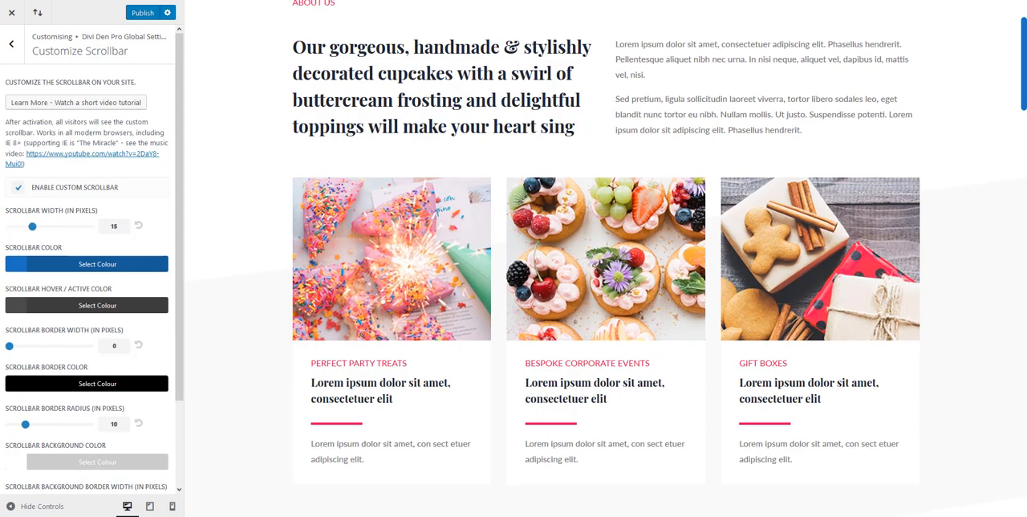
{"action": "scroll", "scroll_direction": "down", "scroll_amount": 3}
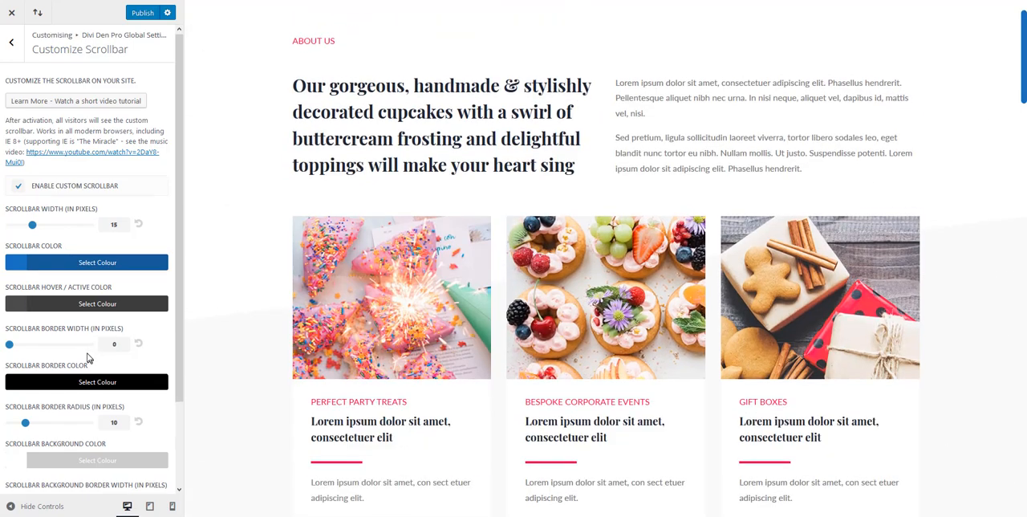
{"action": "scroll", "scroll_direction": "down", "scroll_amount": 3}
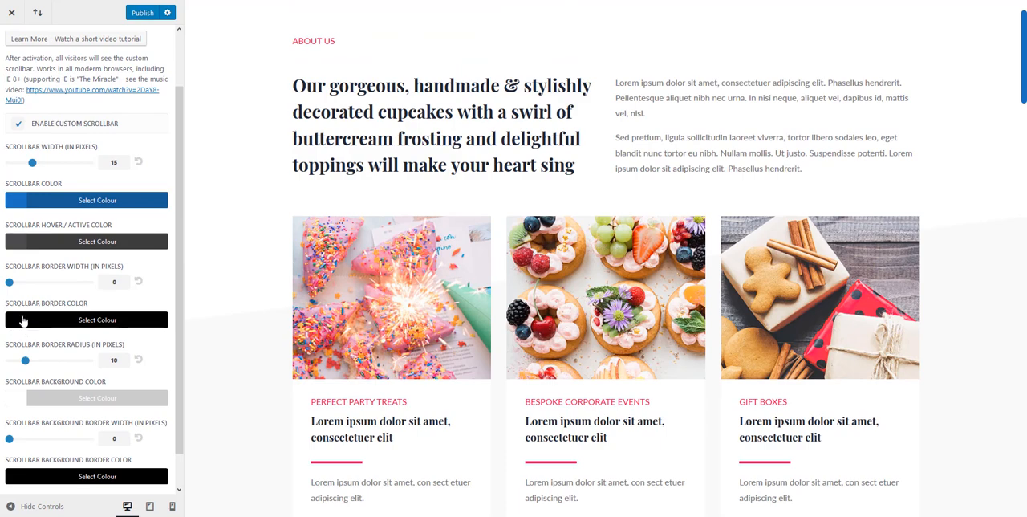
{"action": "left_click_drag", "start_coordinate": [10, 280], "coordinate": [19, 281]}
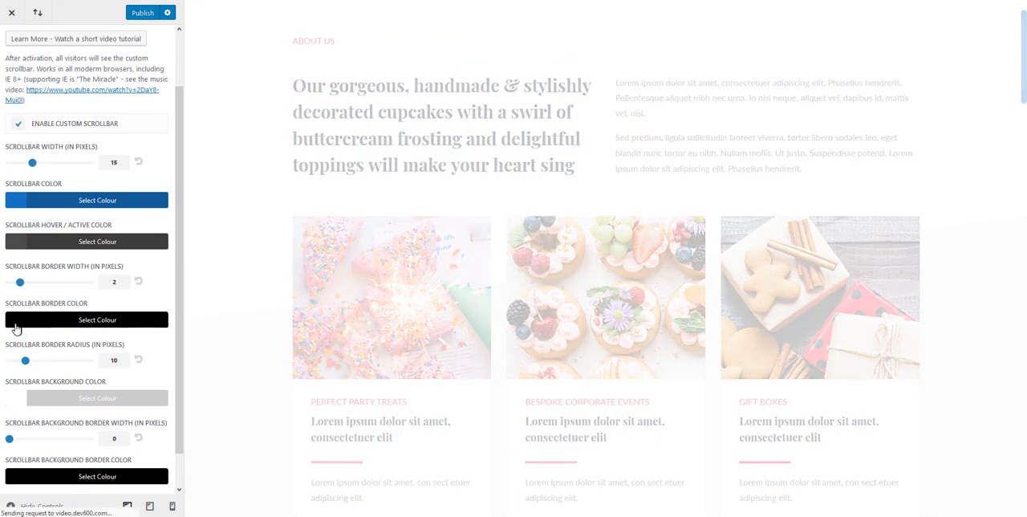
{"action": "scroll", "scroll_direction": "down", "scroll_amount": 3}
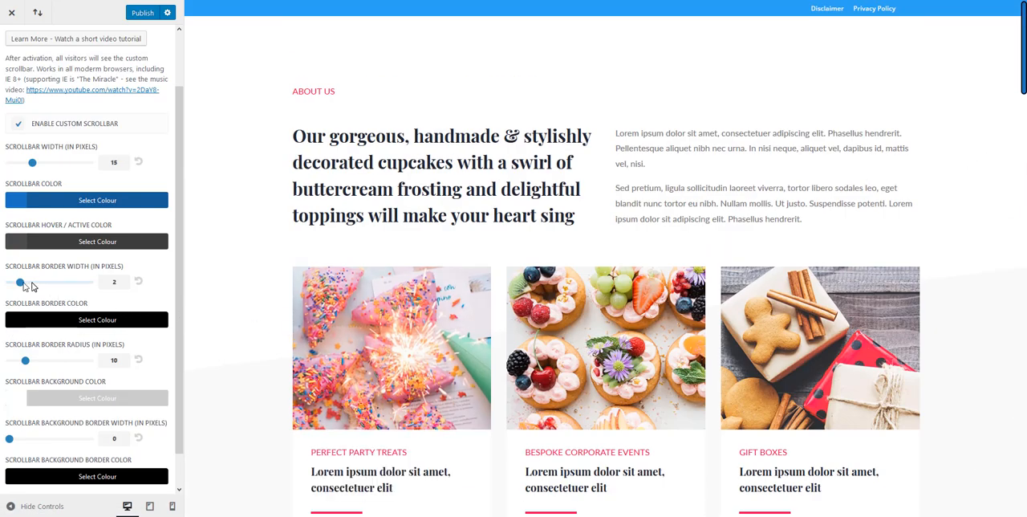
{"action": "left_click_drag", "start_coordinate": [13, 281], "coordinate": [6, 281]}
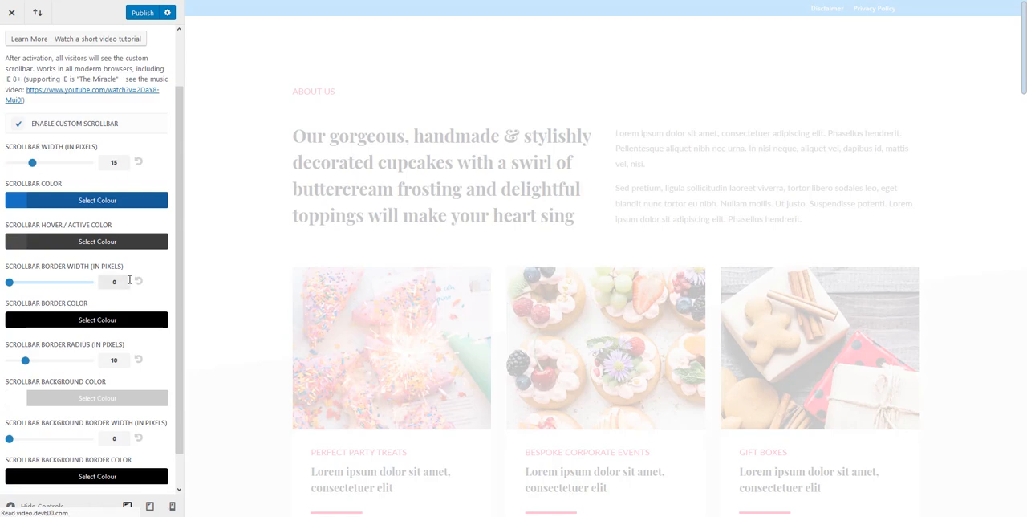